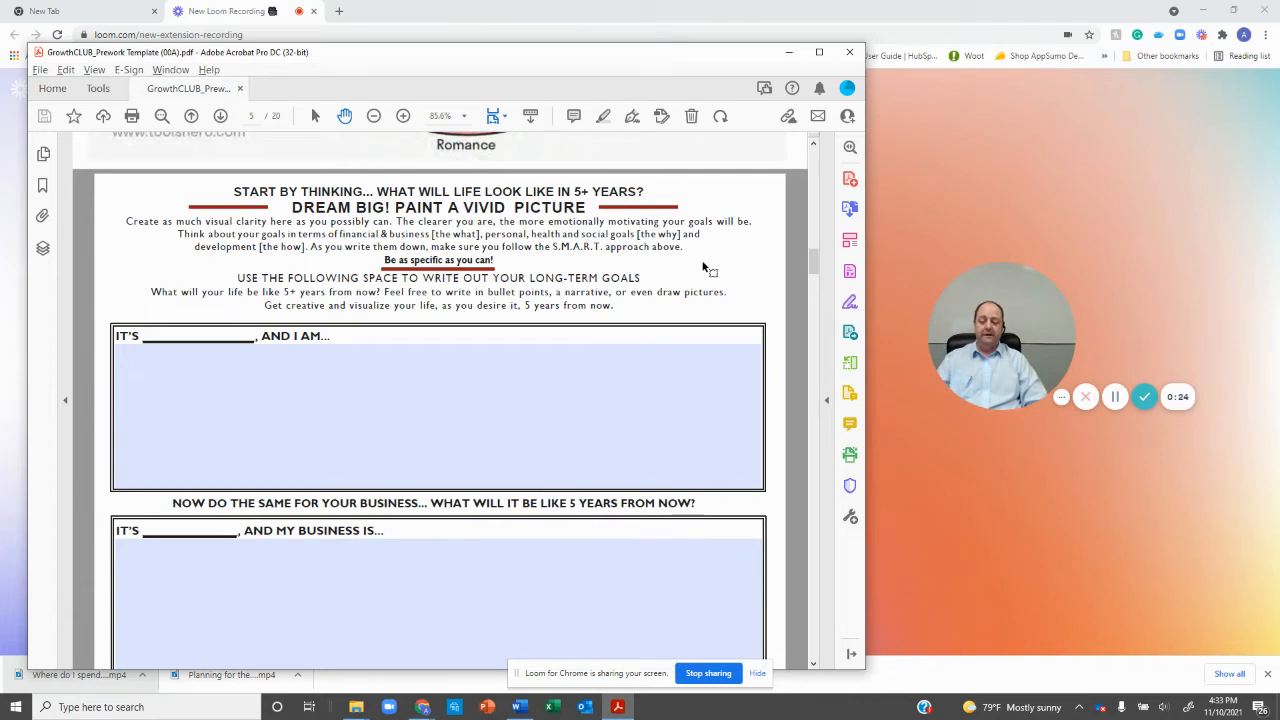
mouse_move(736, 262)
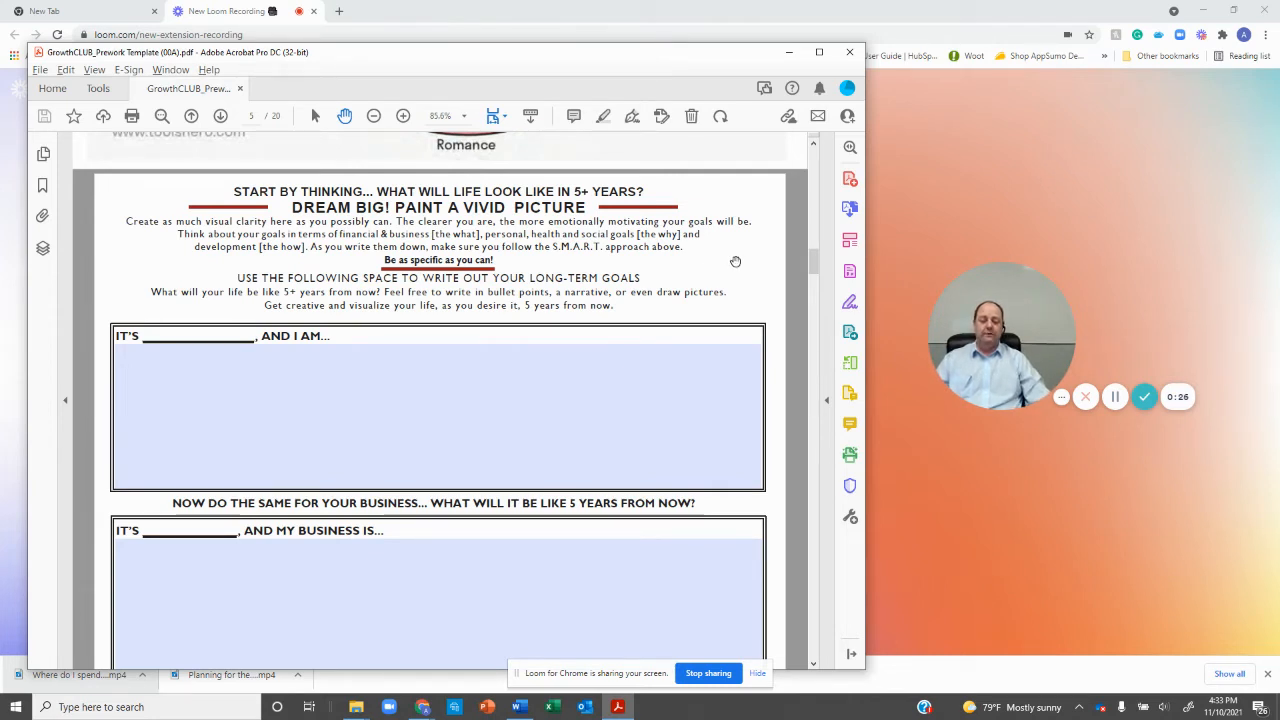
scroll(down, 3)
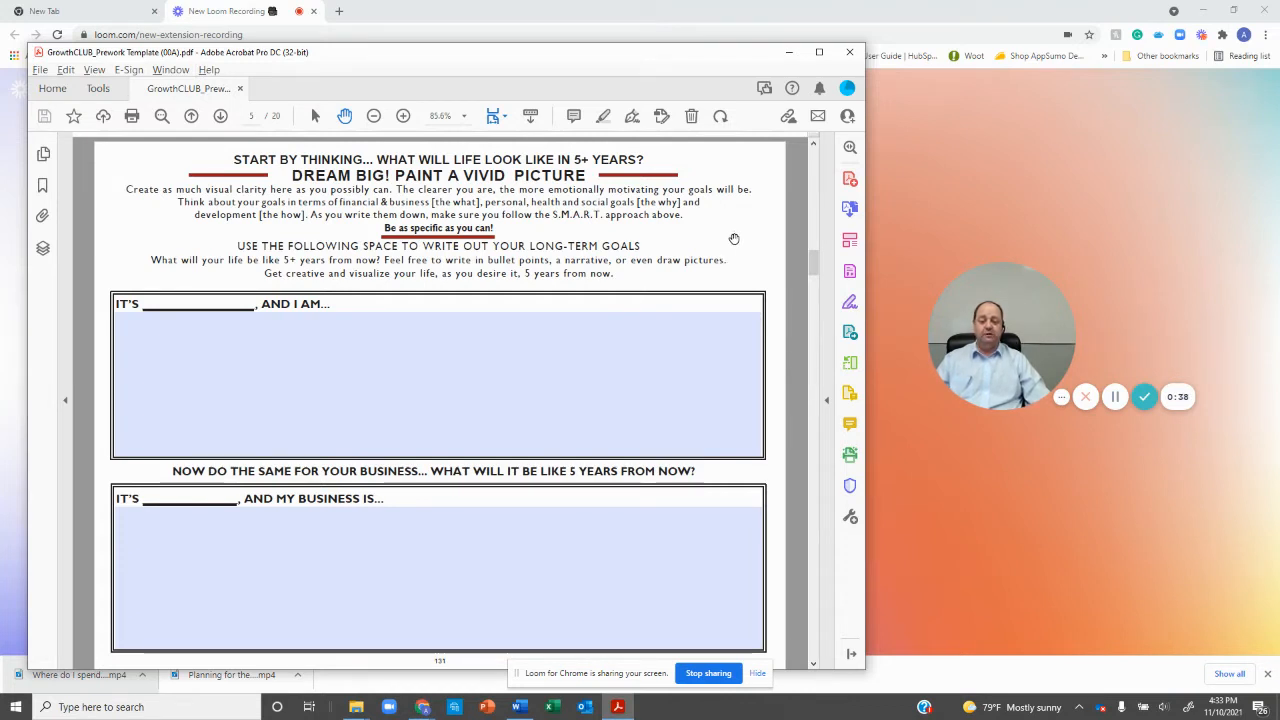
mouse_move(726, 252)
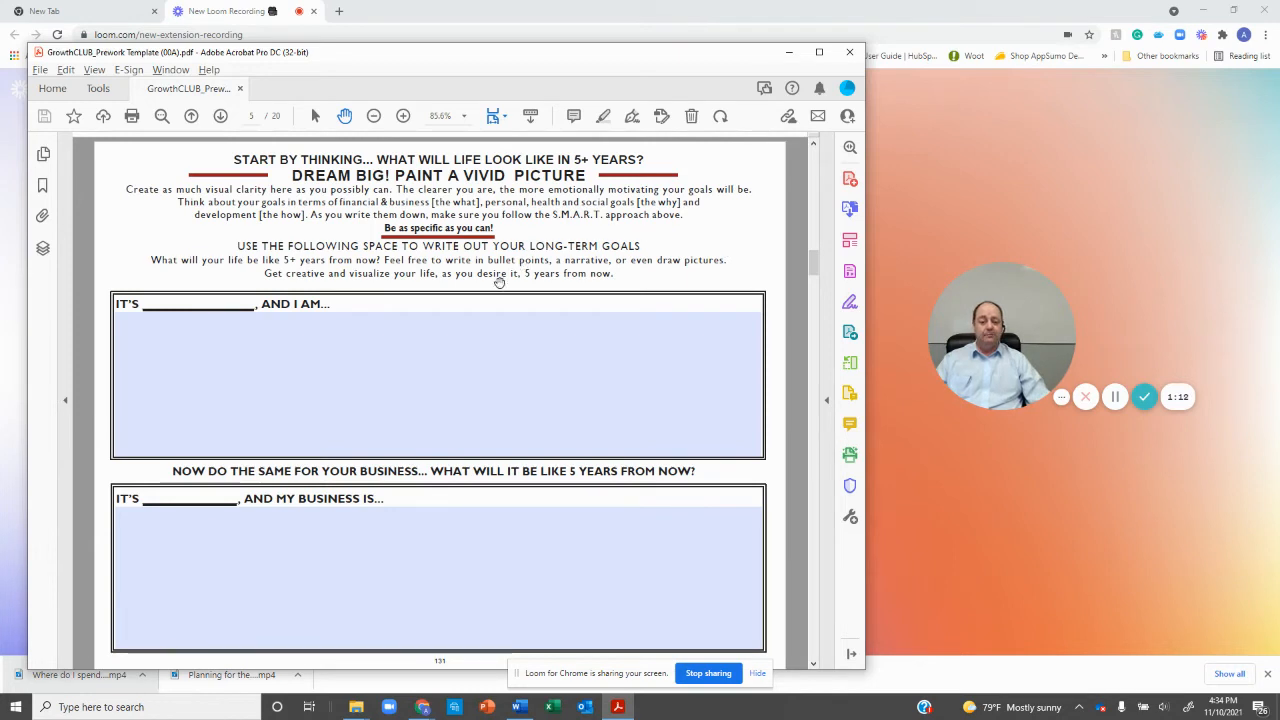
text(IT'S DECEMBER 2024, AND I AM...)
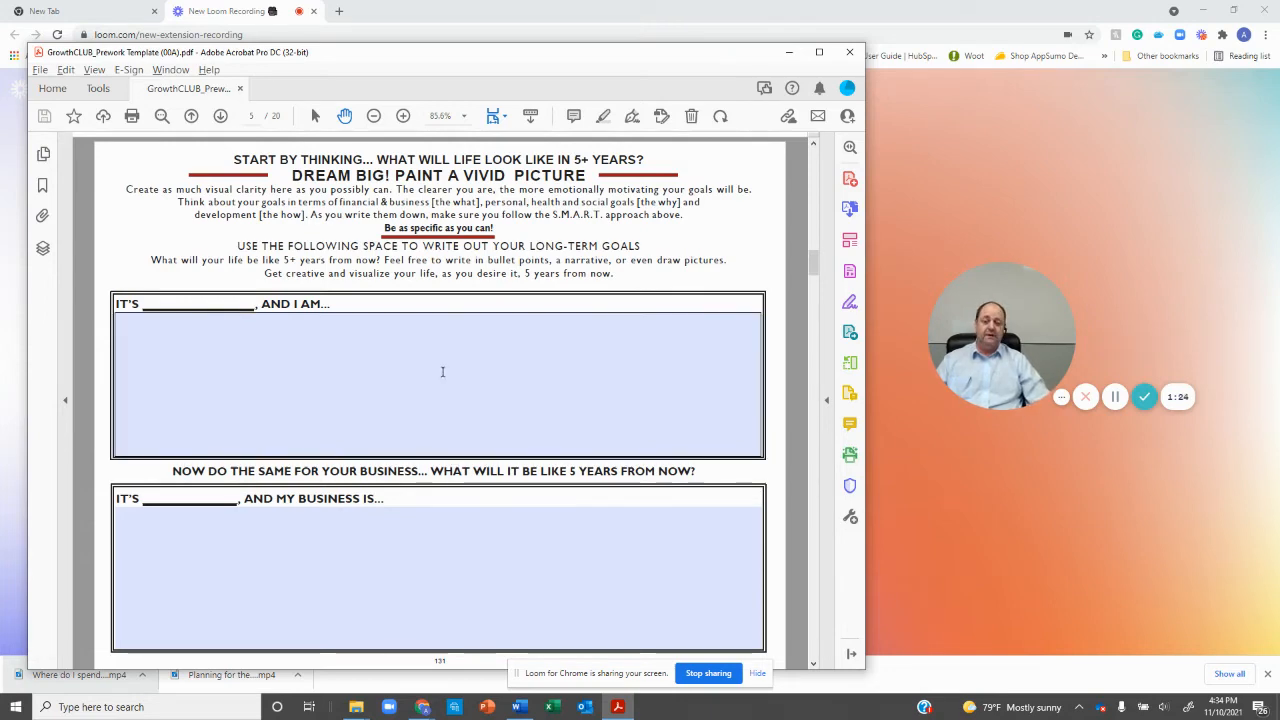
scroll(down, 3)
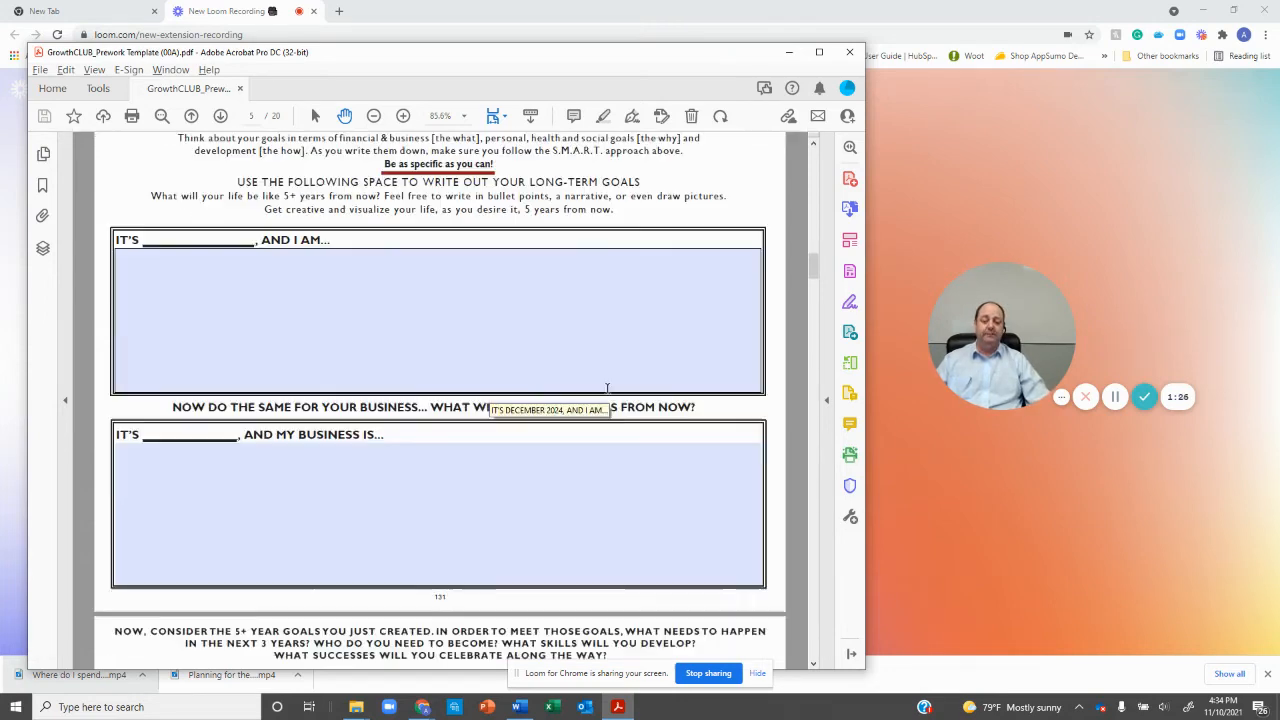
scroll(down, 3)
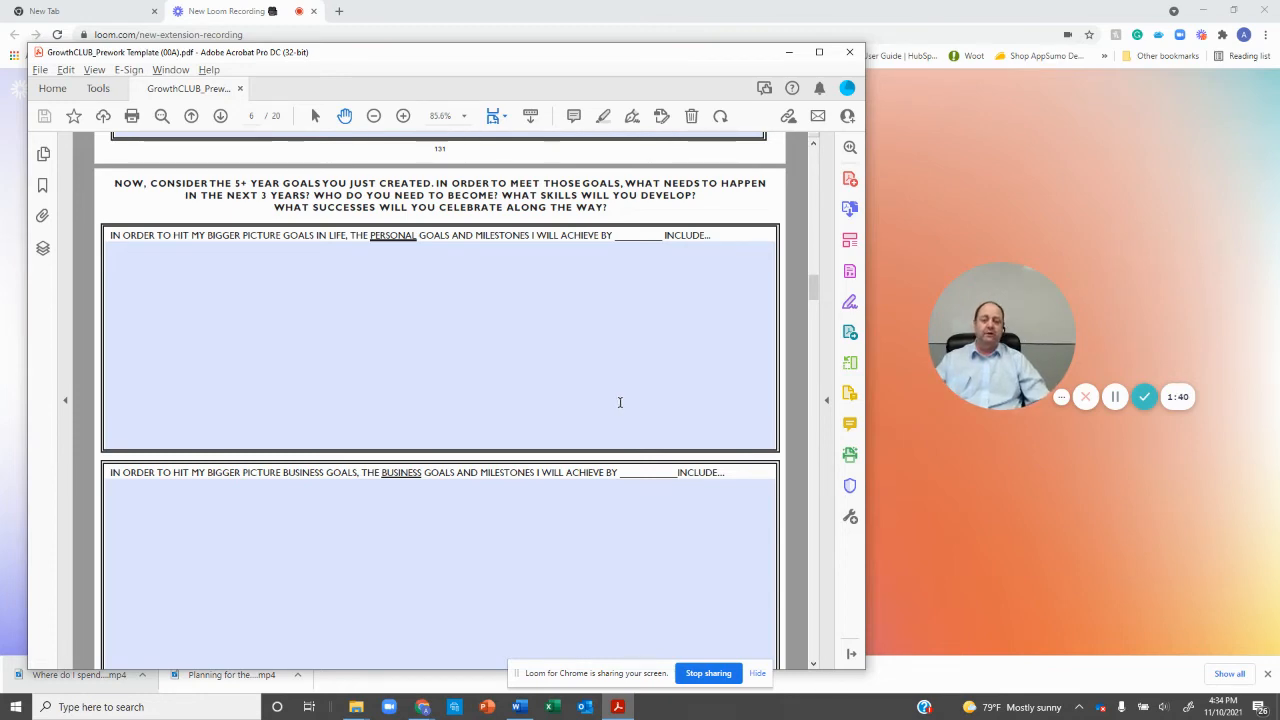
scroll(down, 3)
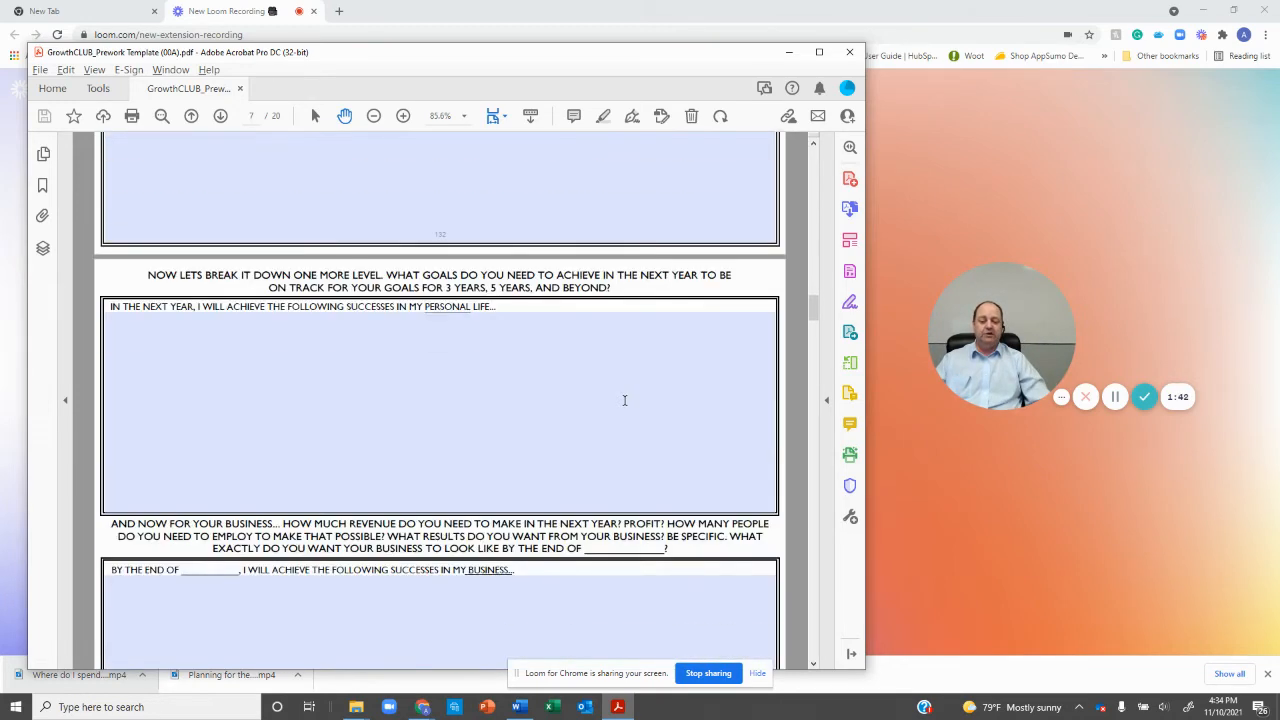
scroll(down, 3)
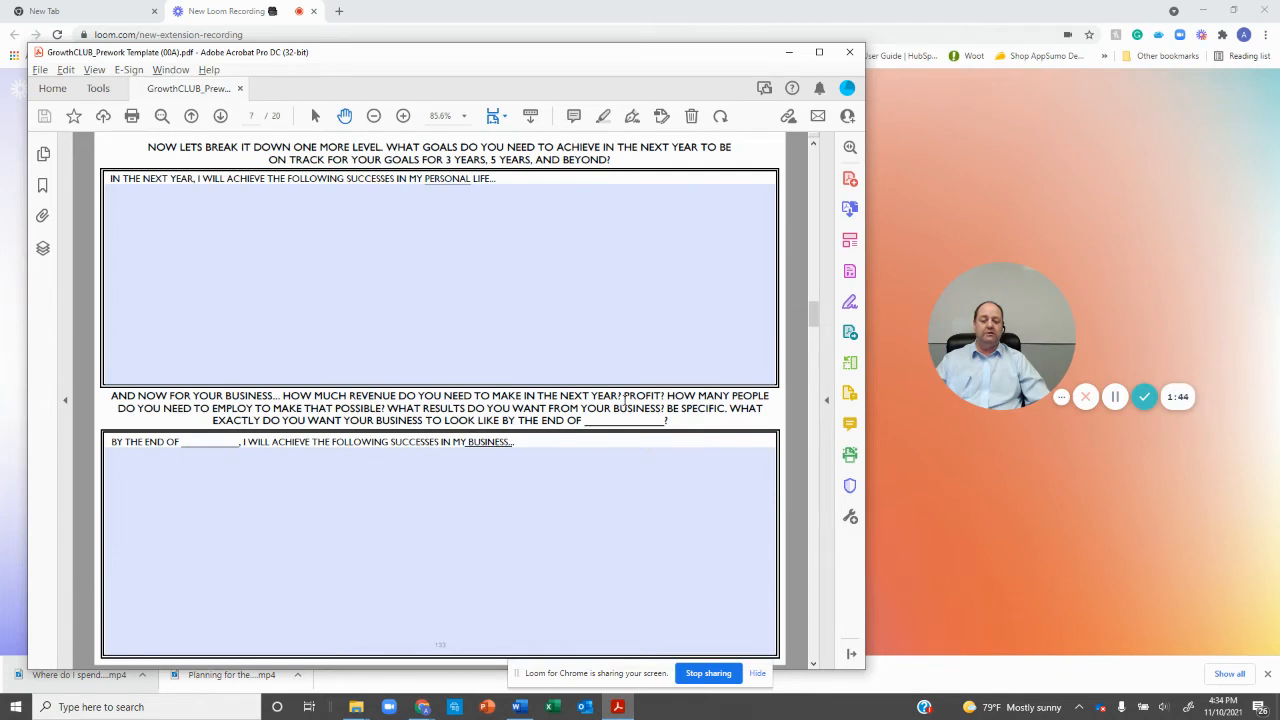
scroll(down, 3)
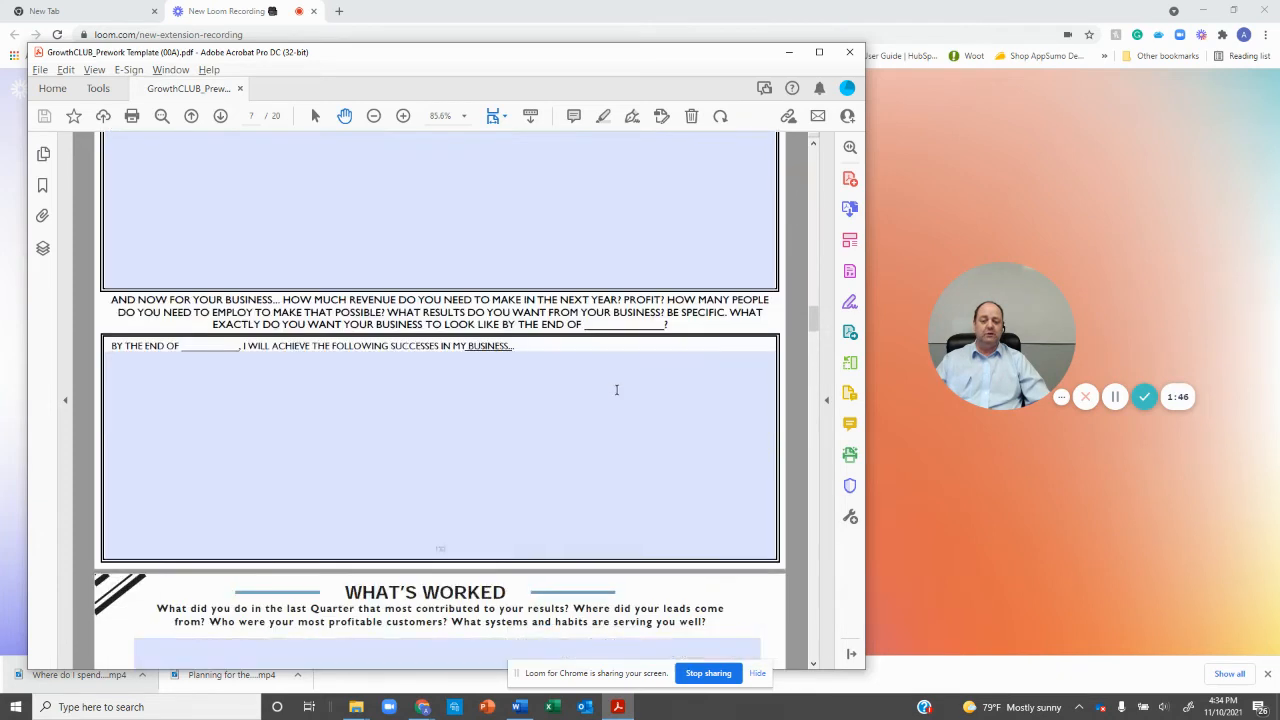